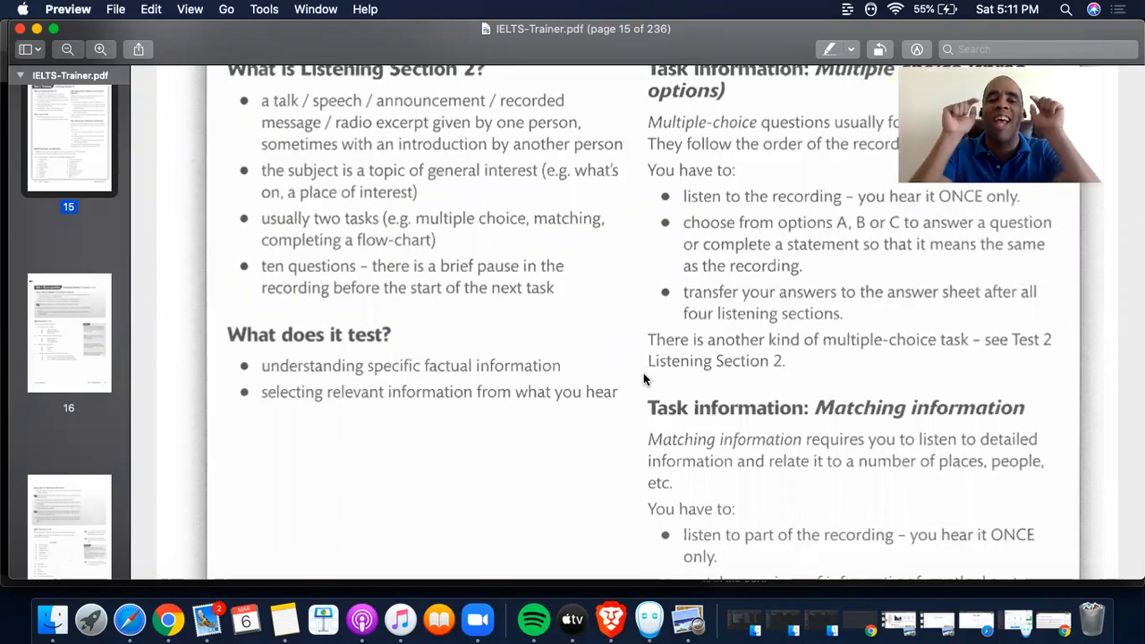
Scroll page 15 of IELTS-Trainer.pdf down to the 'Useful language: paraphrasing' exercise
scroll(down, 3)
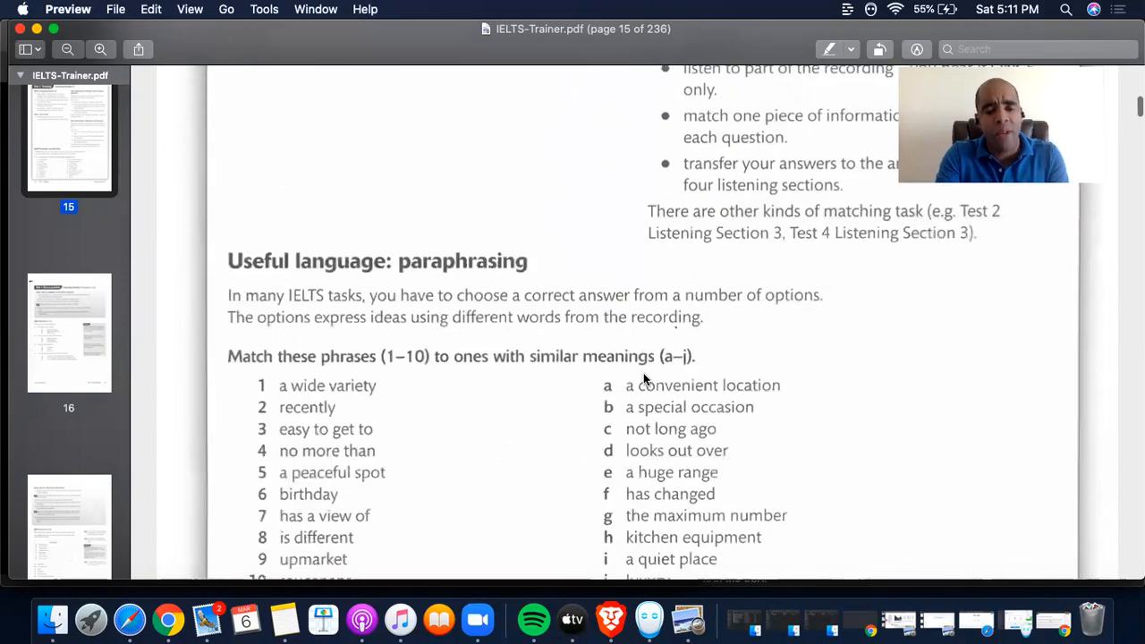
scroll(down, 3)
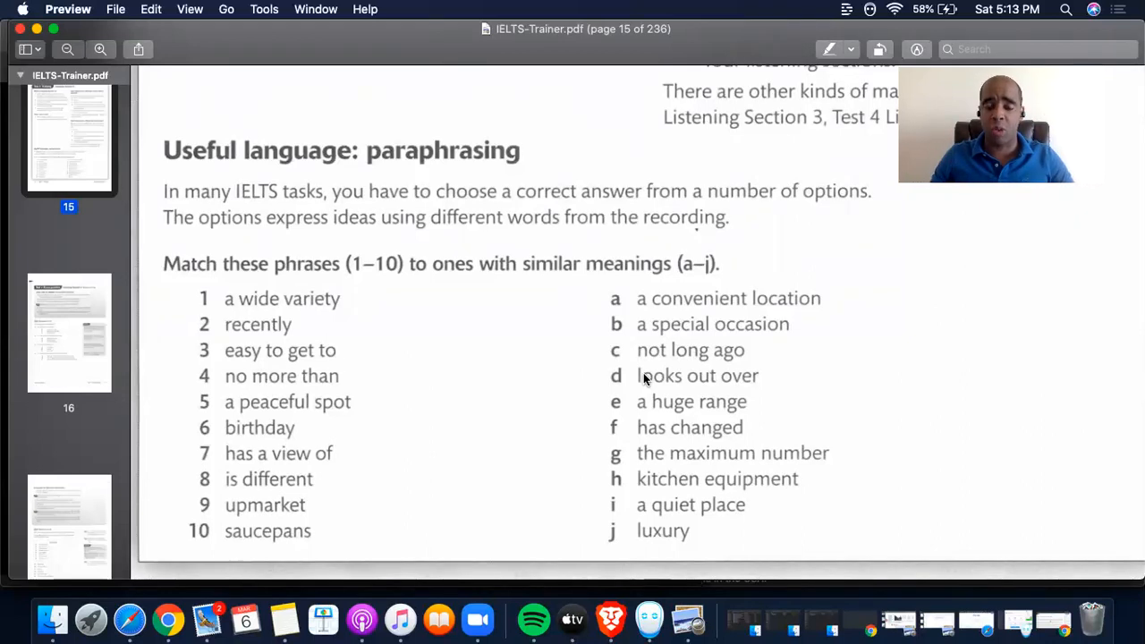
scroll(down, 3)
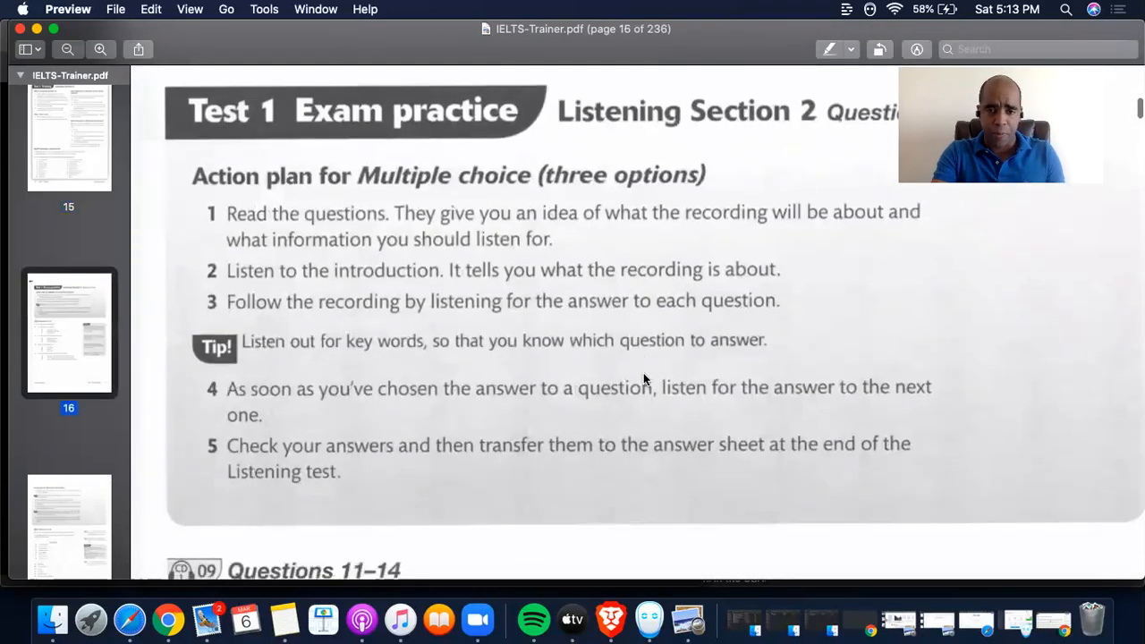
Preview Questions 15–20 on page 17, then return to Questions 11–14 on page 16
scroll(down, 3)
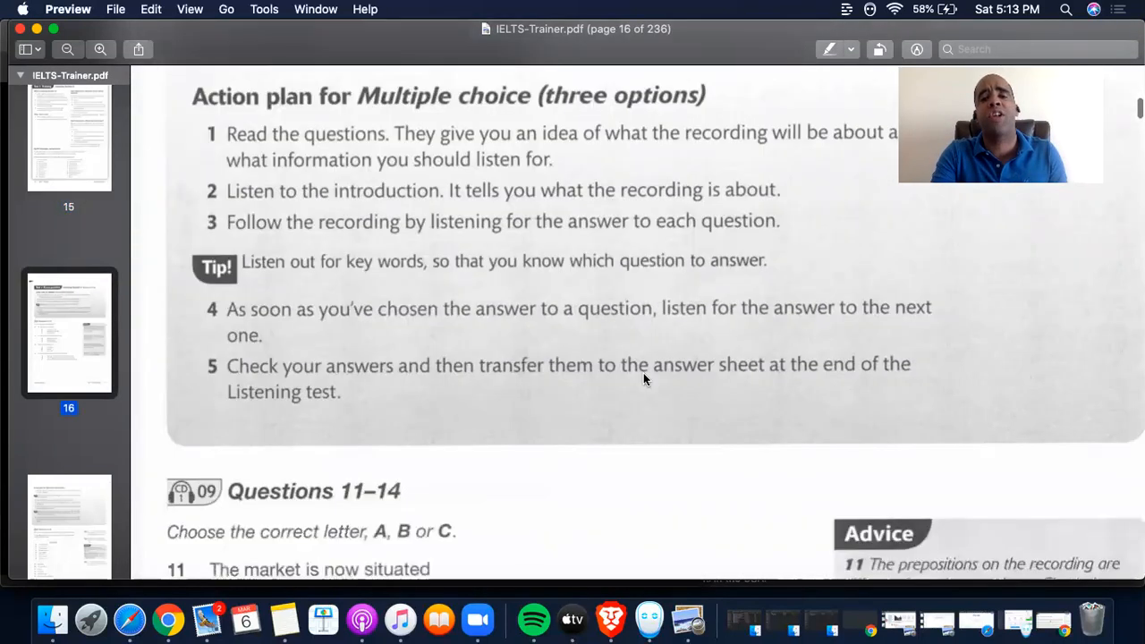
scroll(down, 3)
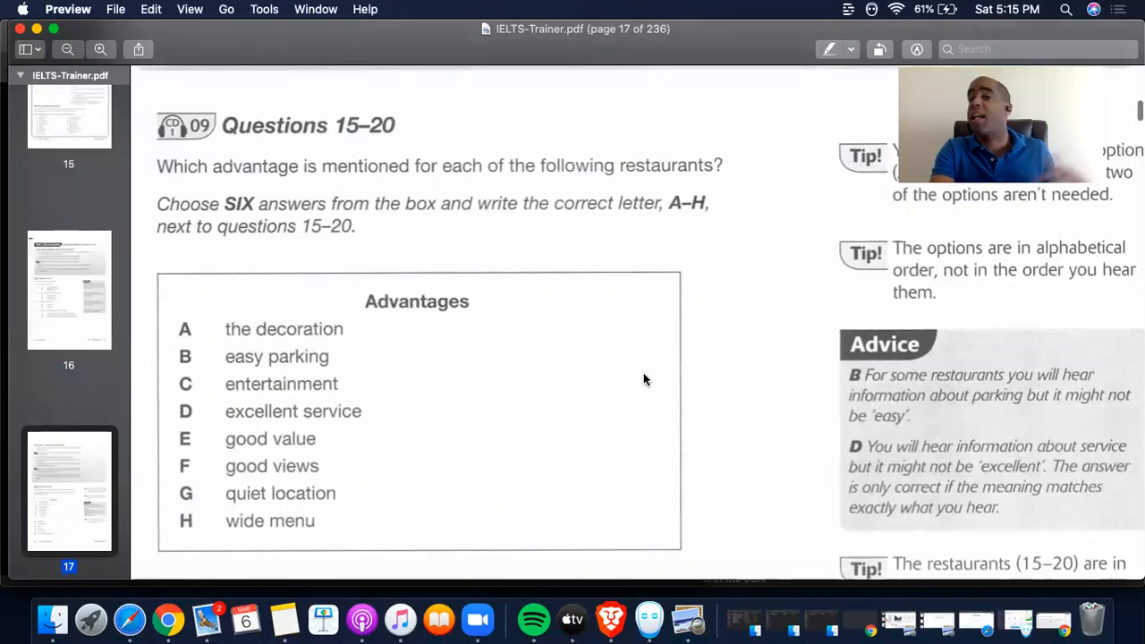
click(69, 289)
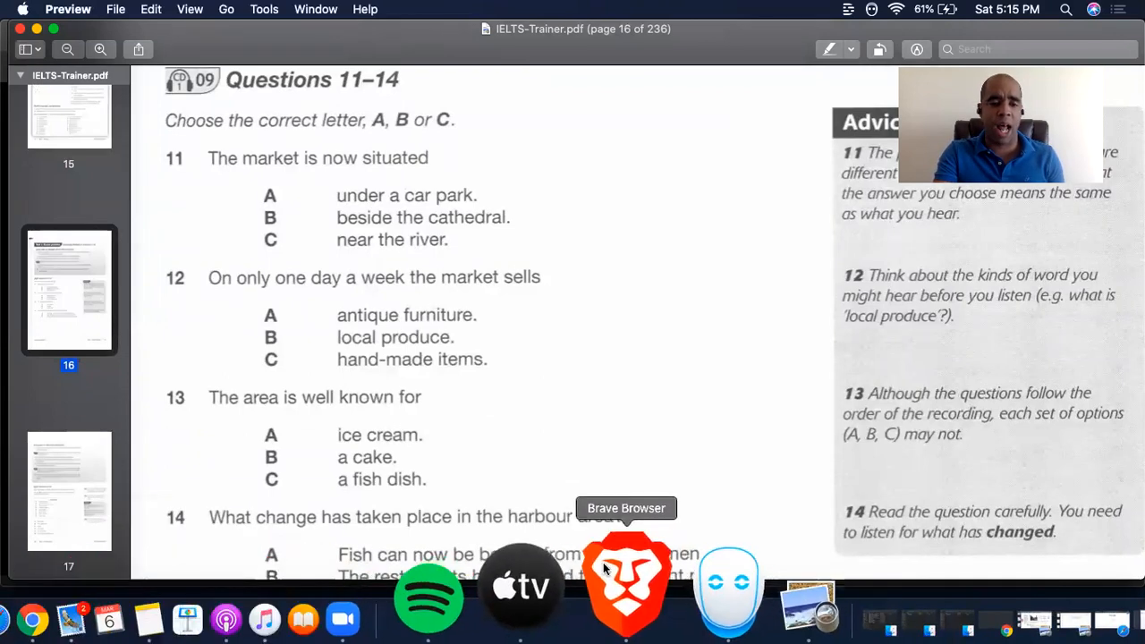
Switch to the practice-test video in Brave, pause it at 18:28, then resume
click(627, 582)
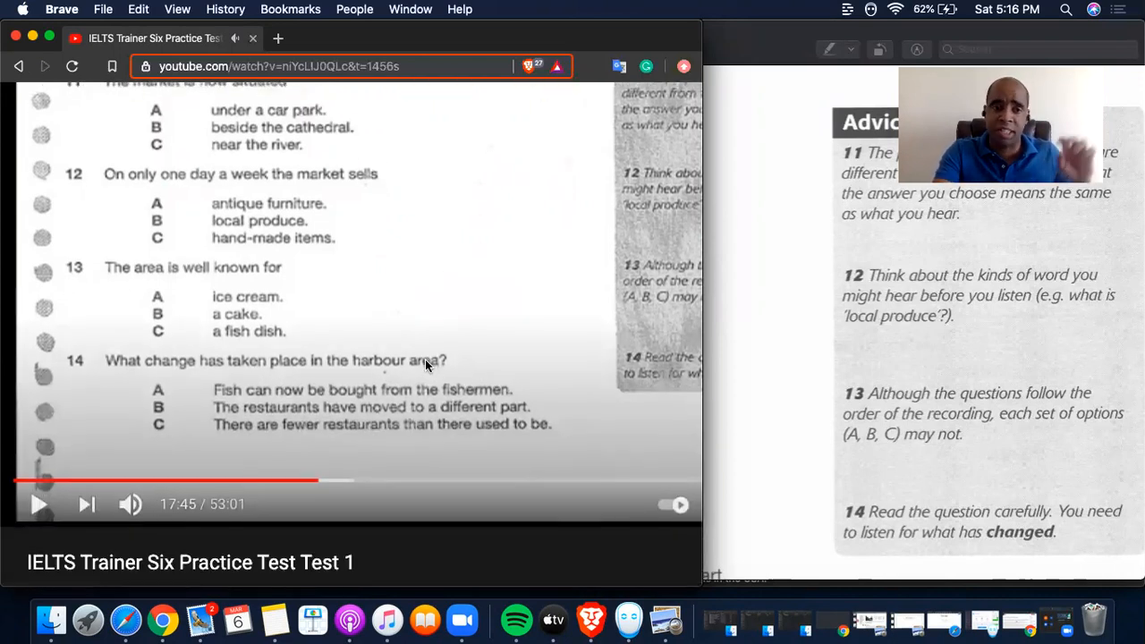
scroll(down, 3)
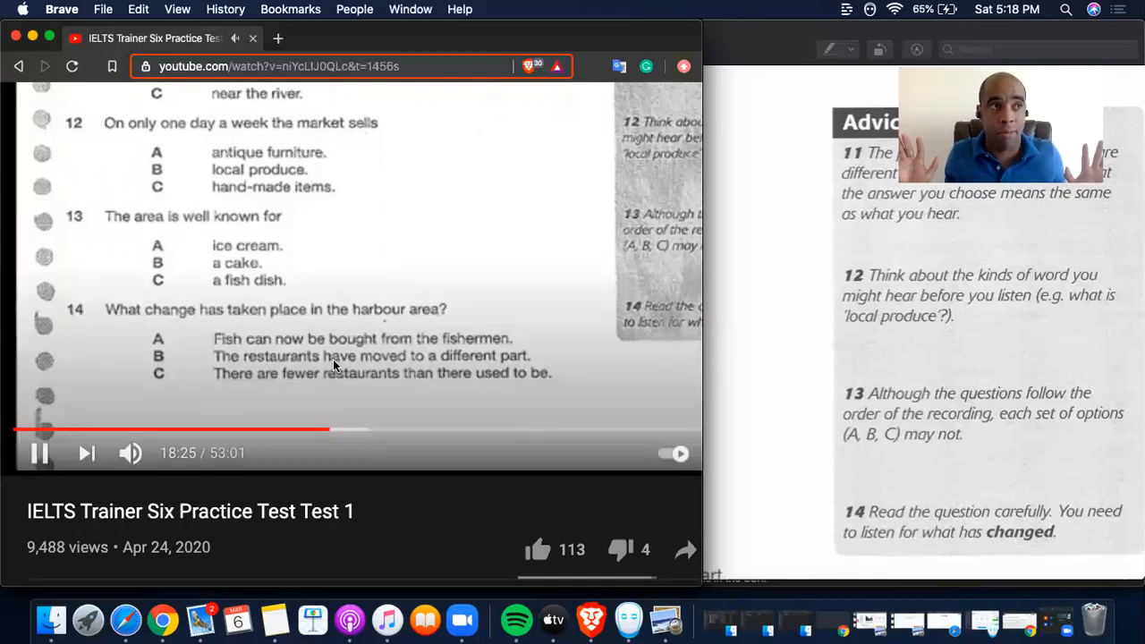
mouse_move(311, 374)
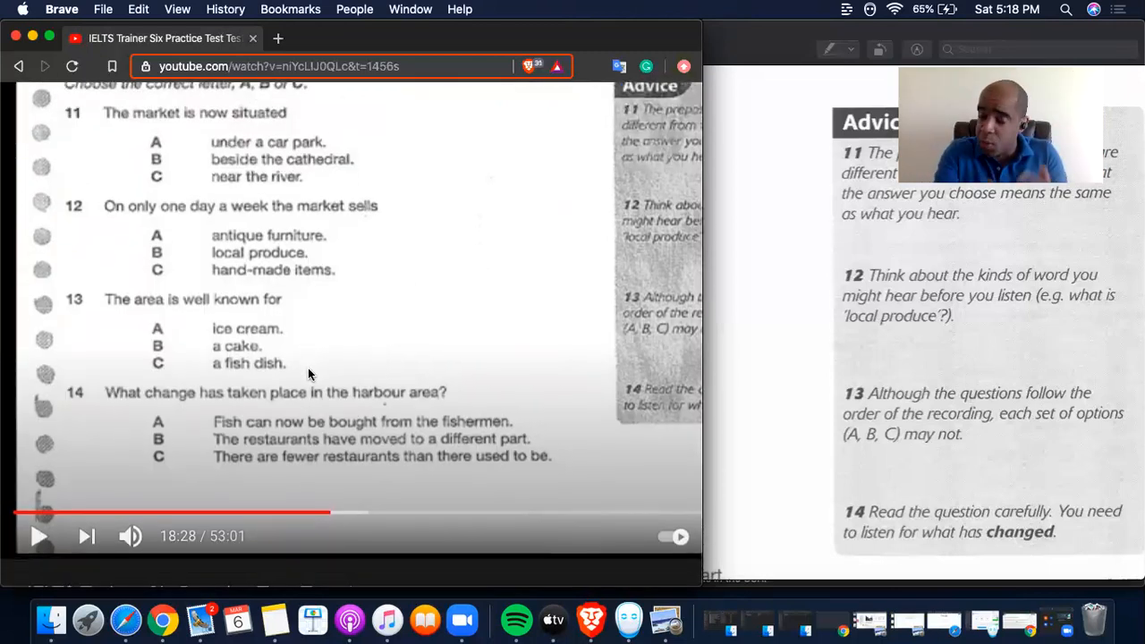
click(39, 536)
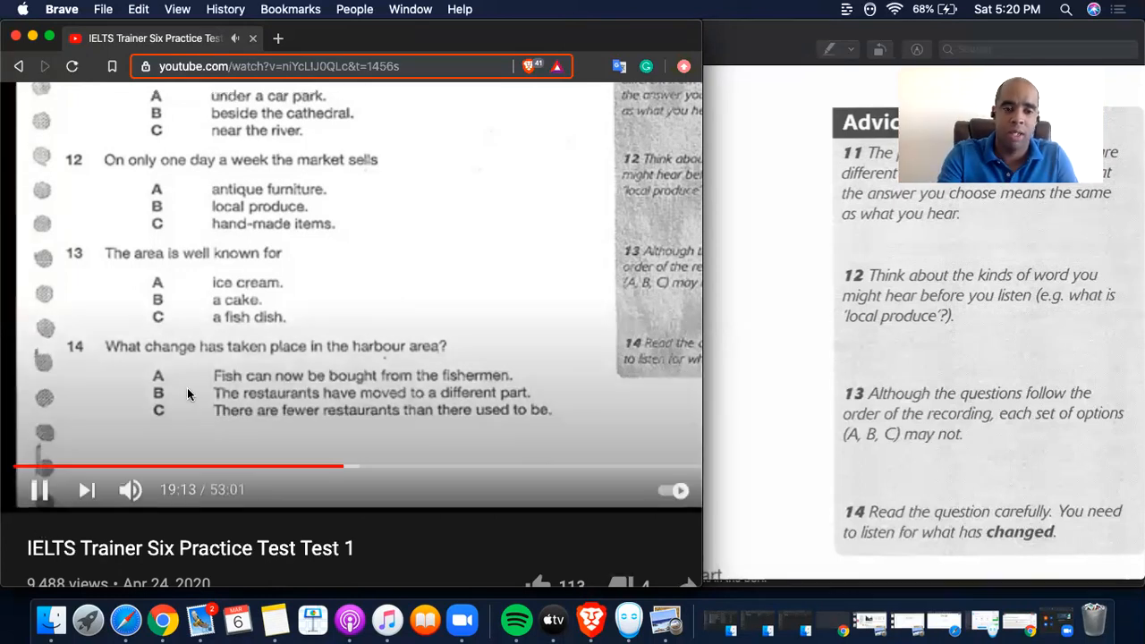
Pause the practice-test video at 19:13 while Questions 11–14 are shown
click(39, 489)
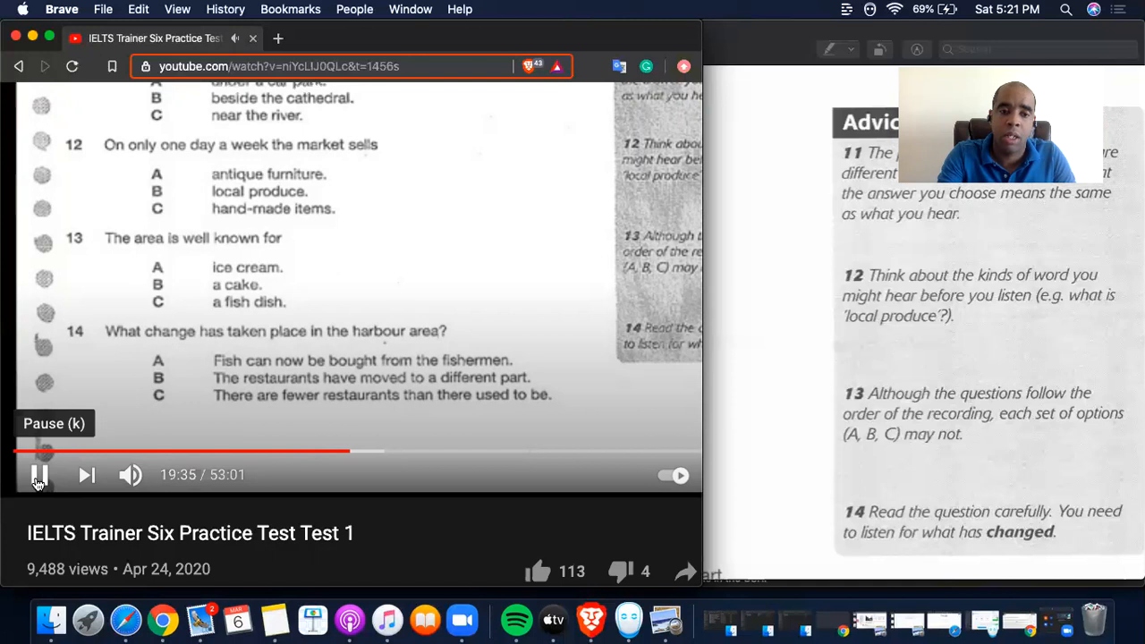
Pause the video at 19:35 to explain, resume, then pause again at 20:00
click(39, 476)
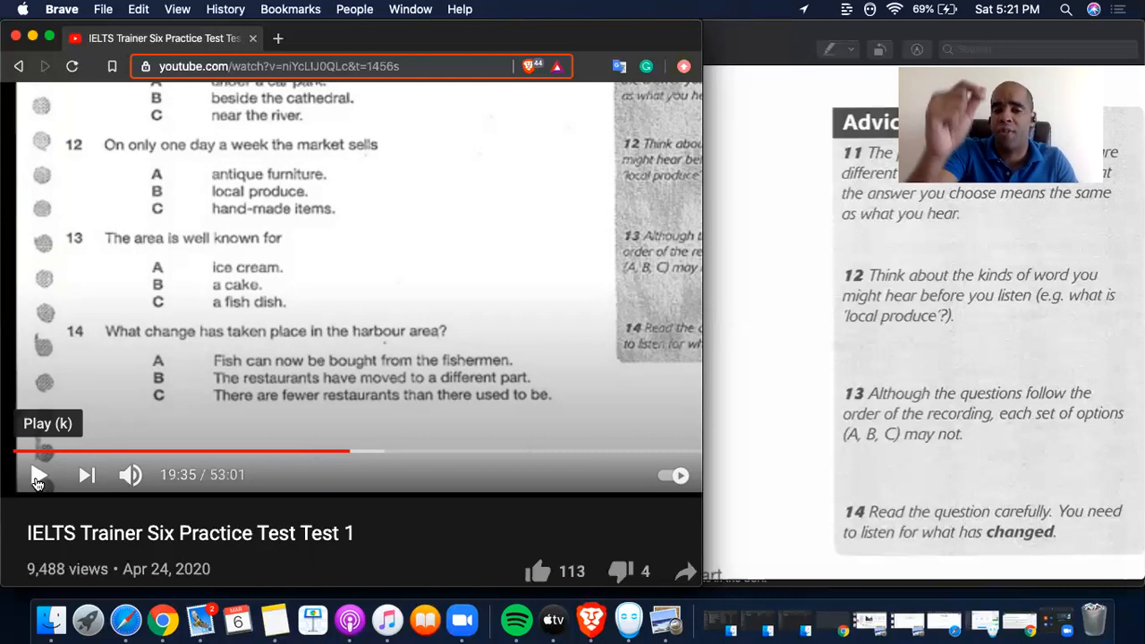
click(38, 475)
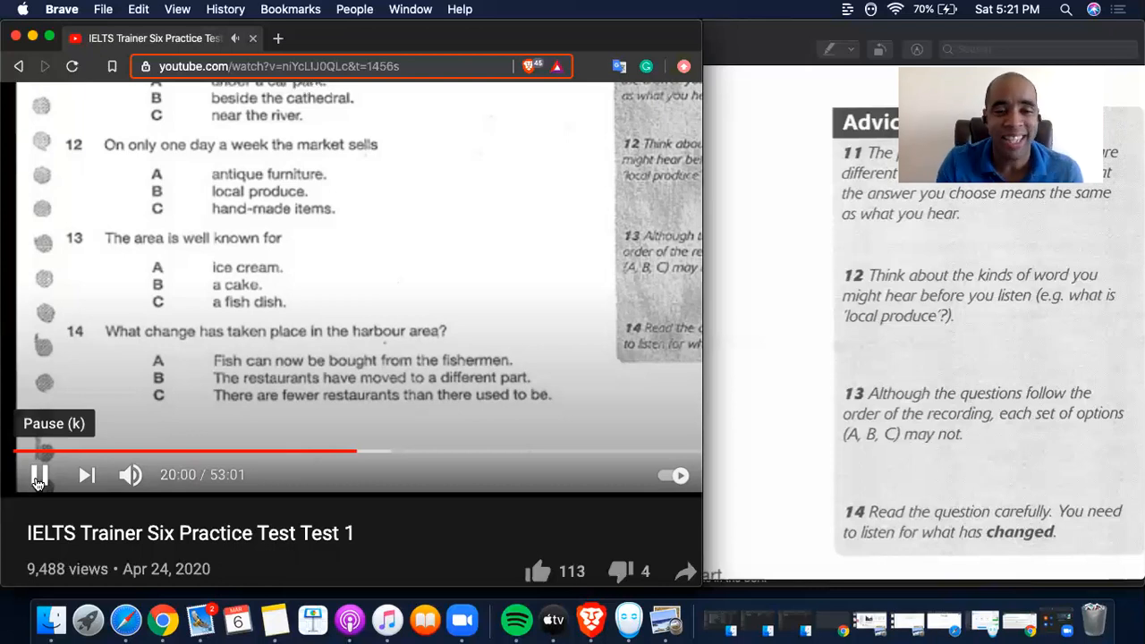
click(40, 475)
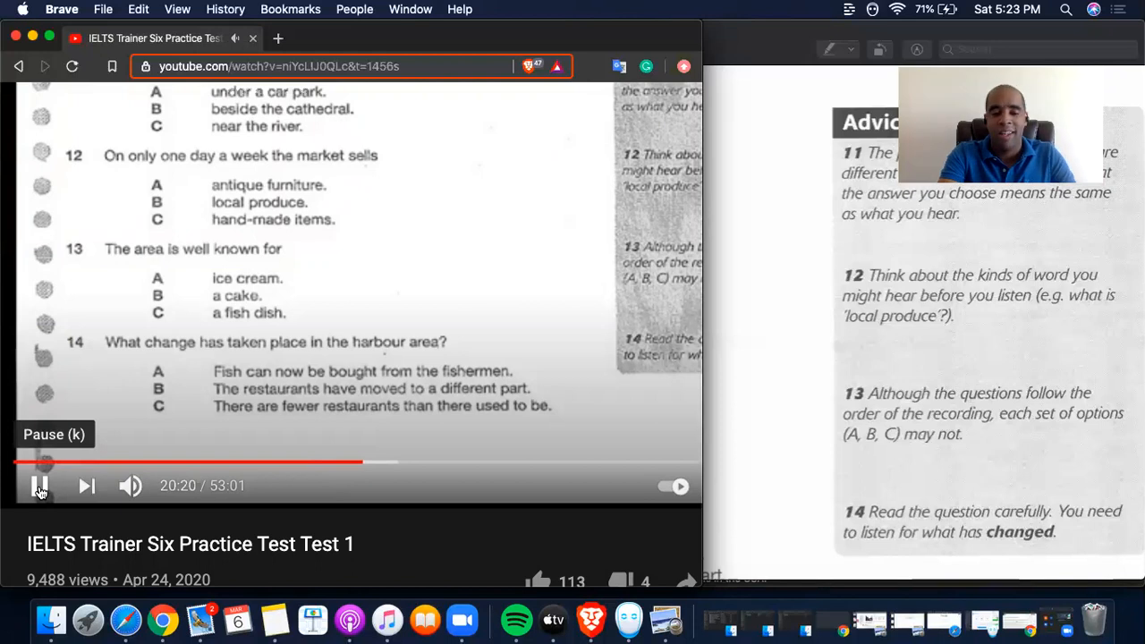
click(39, 485)
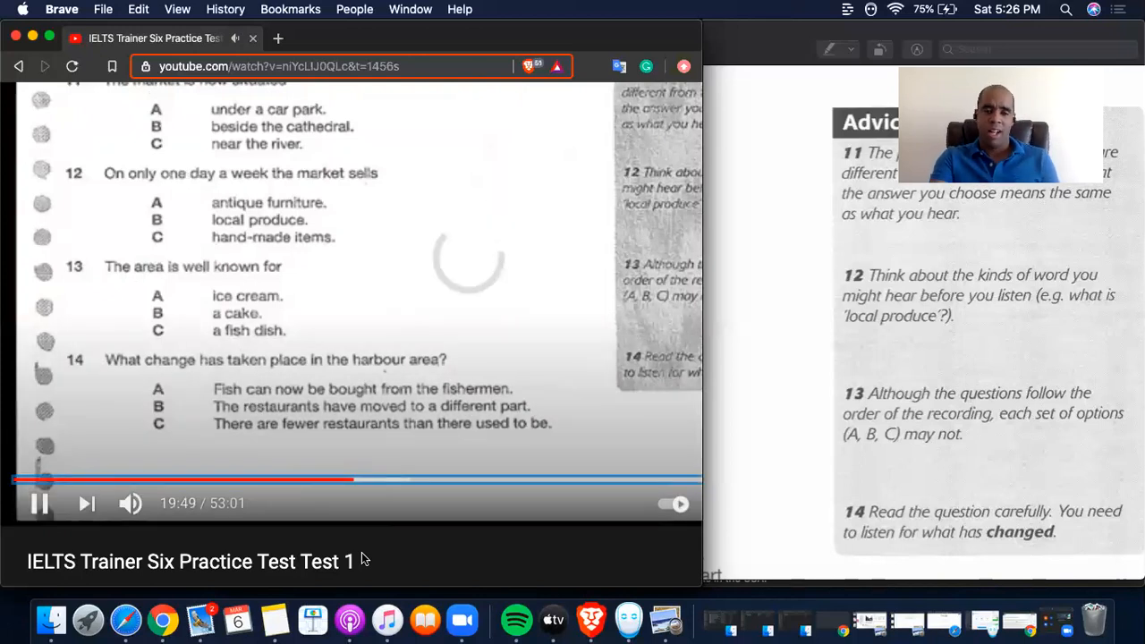
double_click(469, 258)
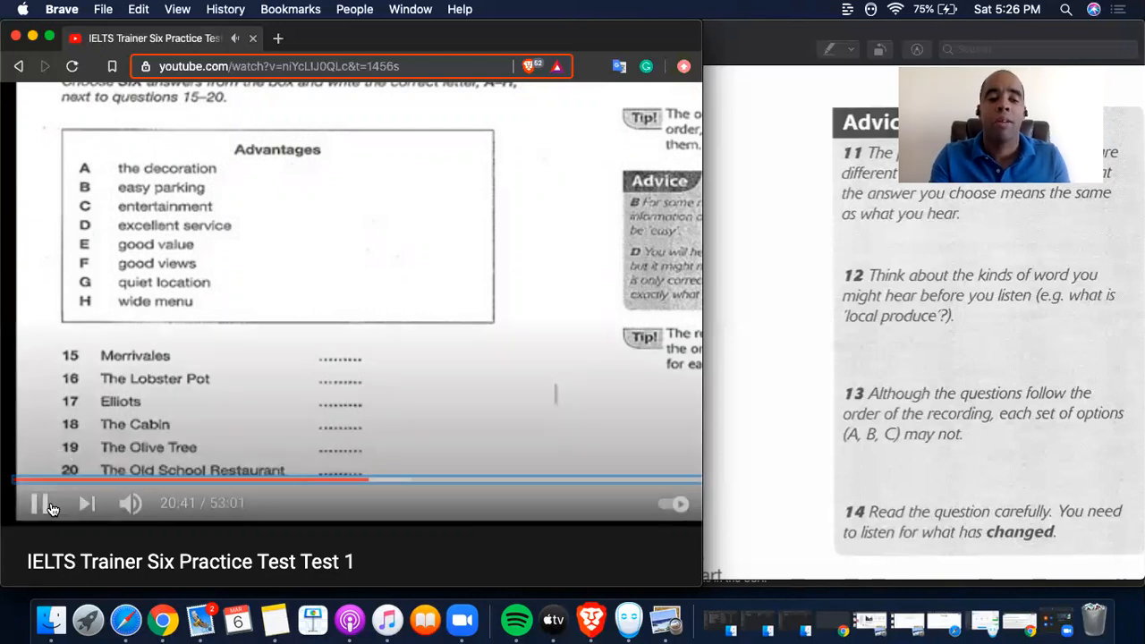
mouse_move(39, 503)
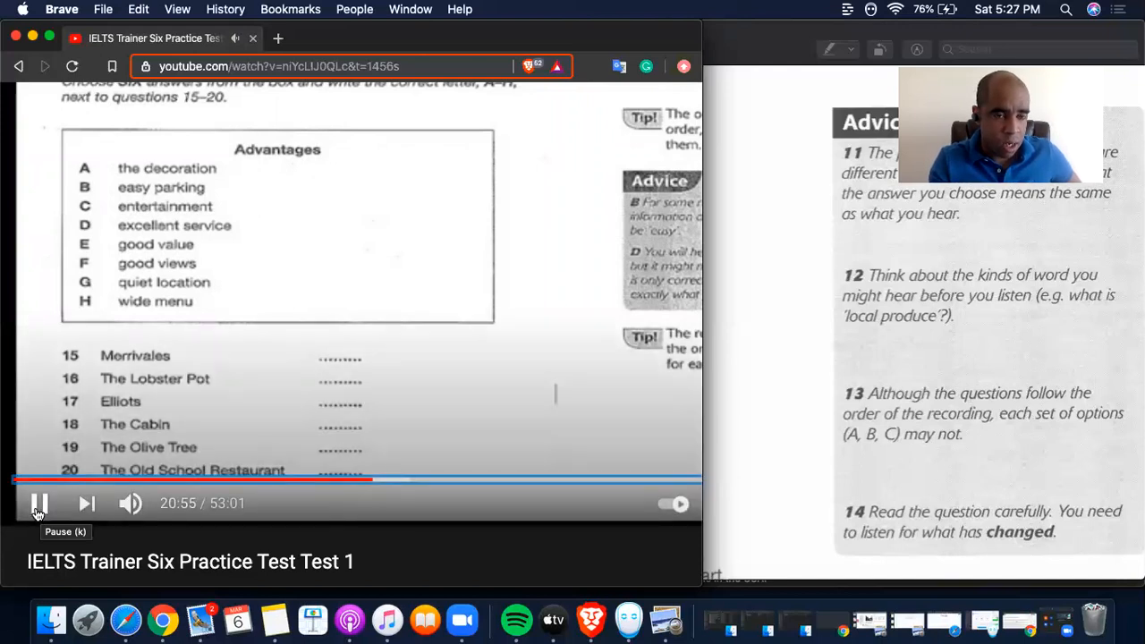
click(39, 502)
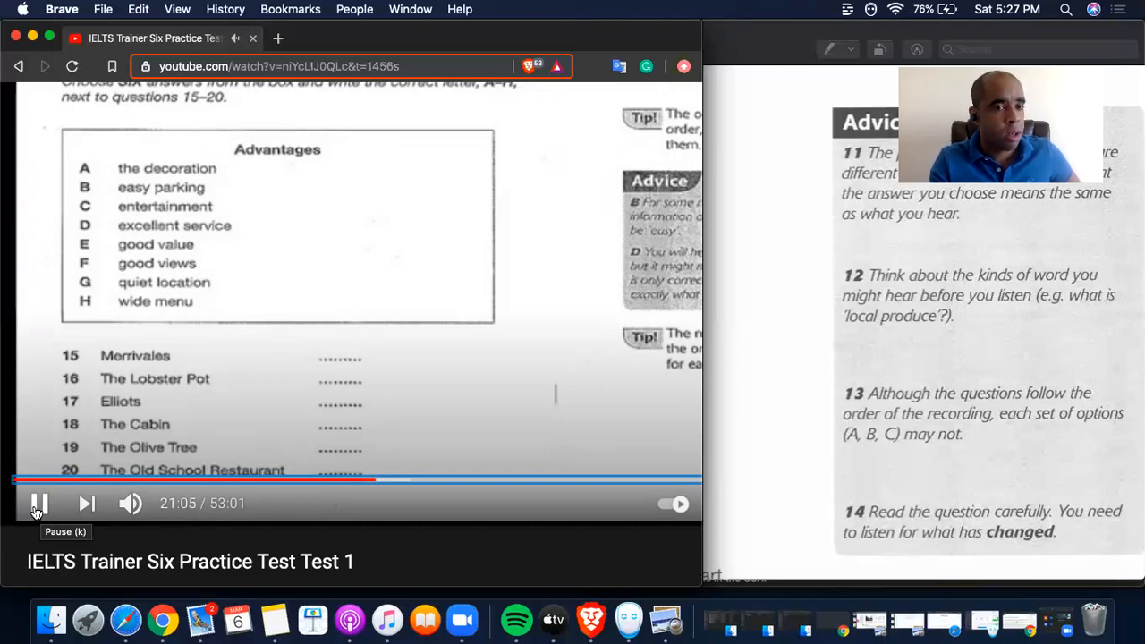
Pause the practice test at 21:13 on restaurant-matching Questions 15–20
click(39, 503)
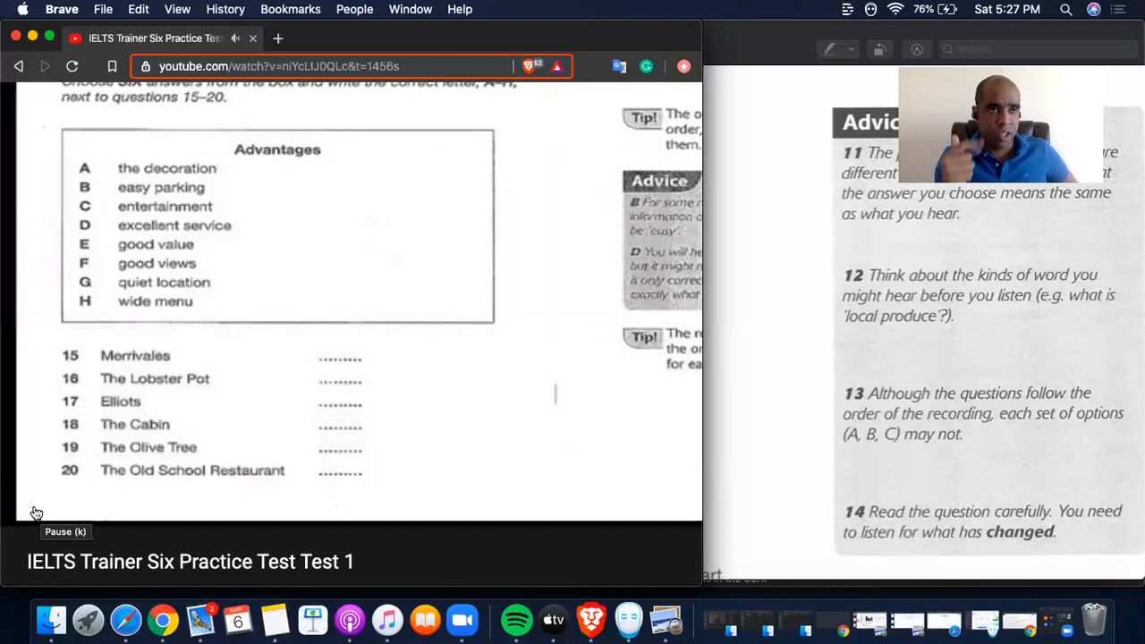
mouse_move(35, 508)
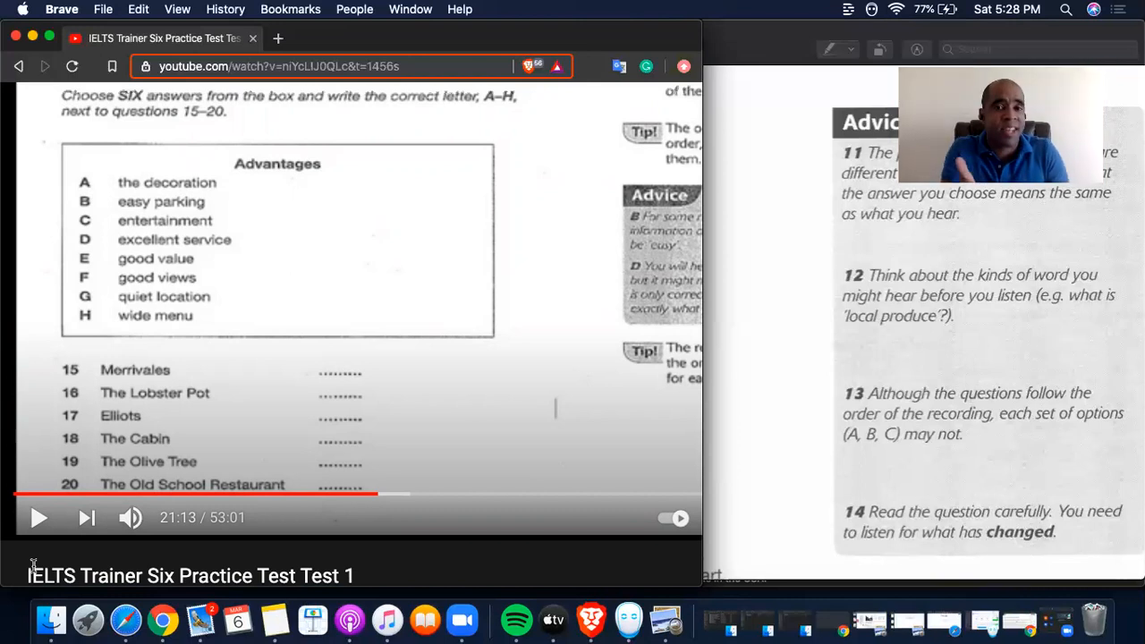
mouse_move(89, 391)
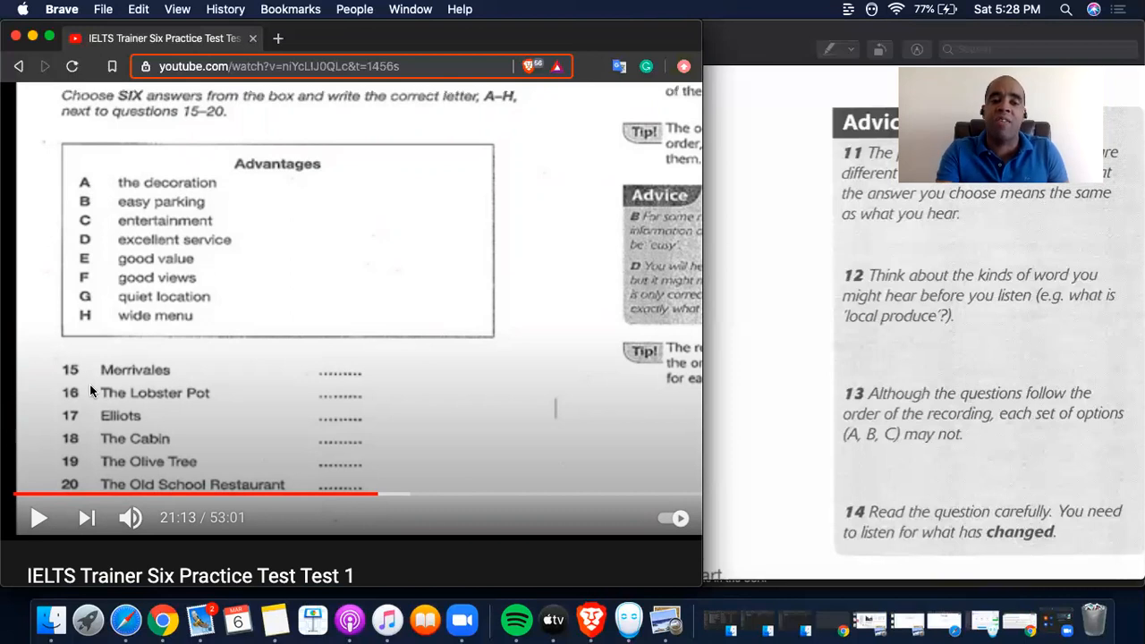
click(38, 517)
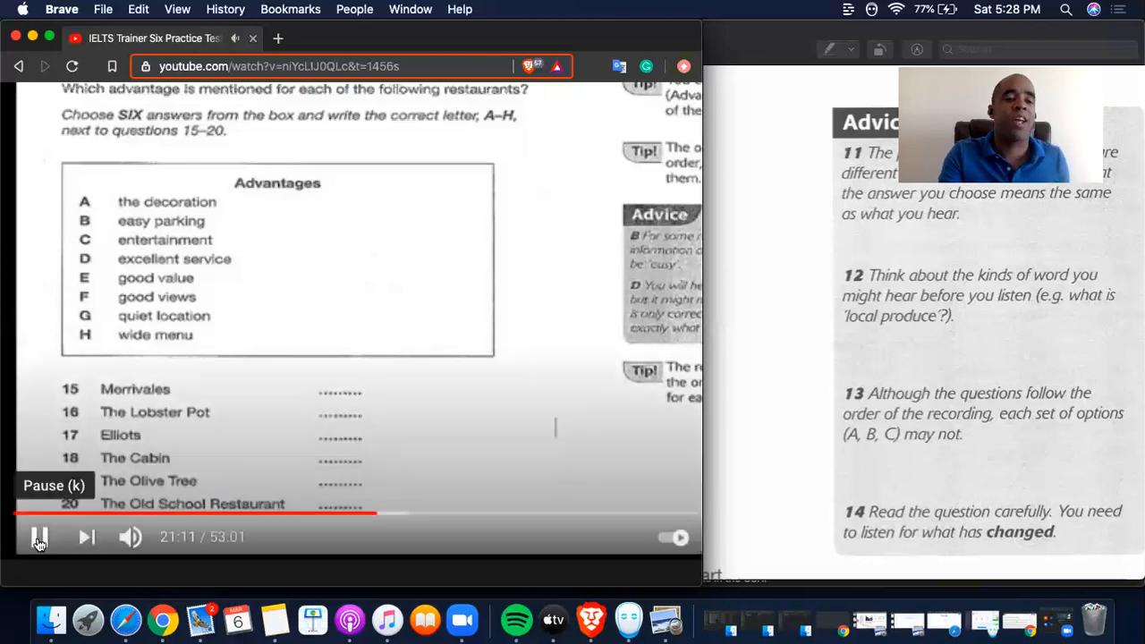
click(38, 537)
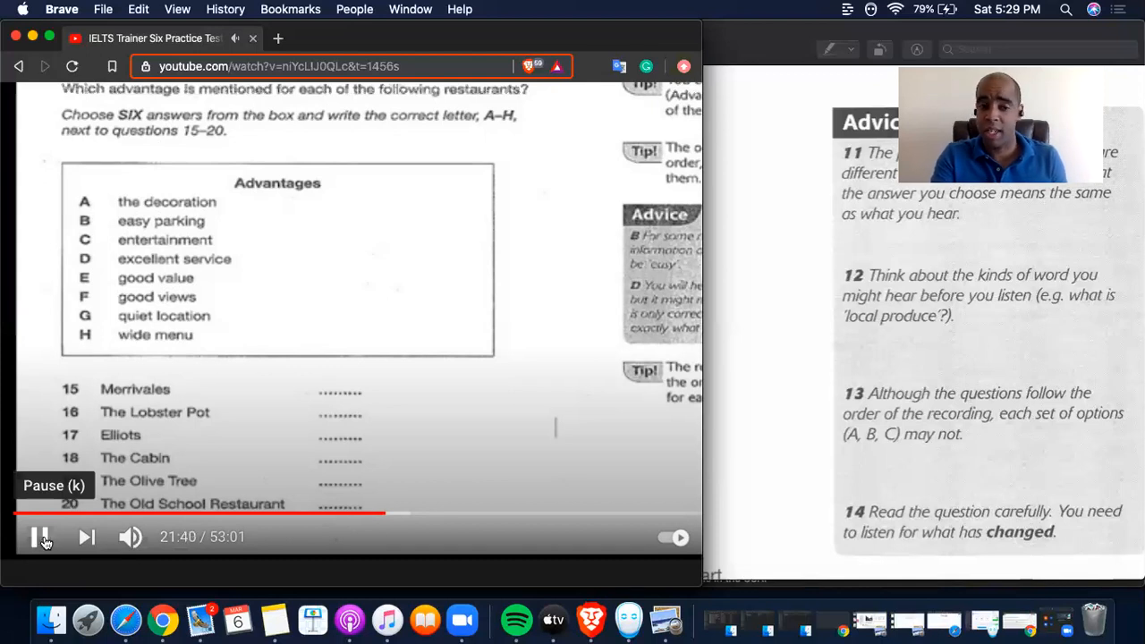
Resume the practice-test video and play on toward 22:00
click(41, 537)
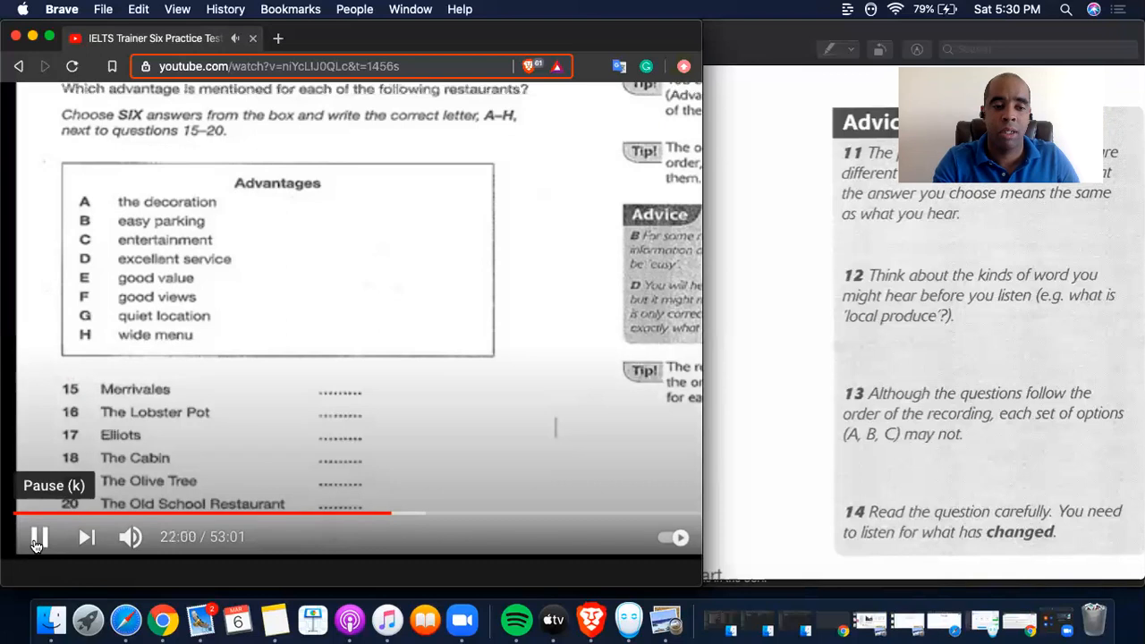
Pause the practice-test audio at 22:01 on Questions 15–20
click(39, 537)
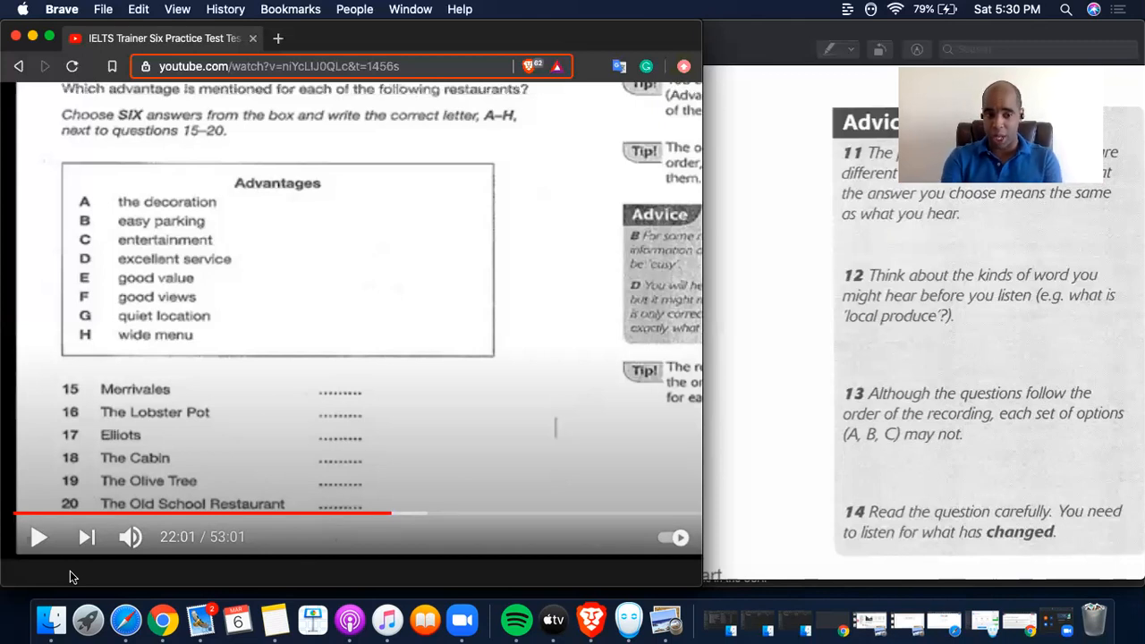
mouse_move(38, 537)
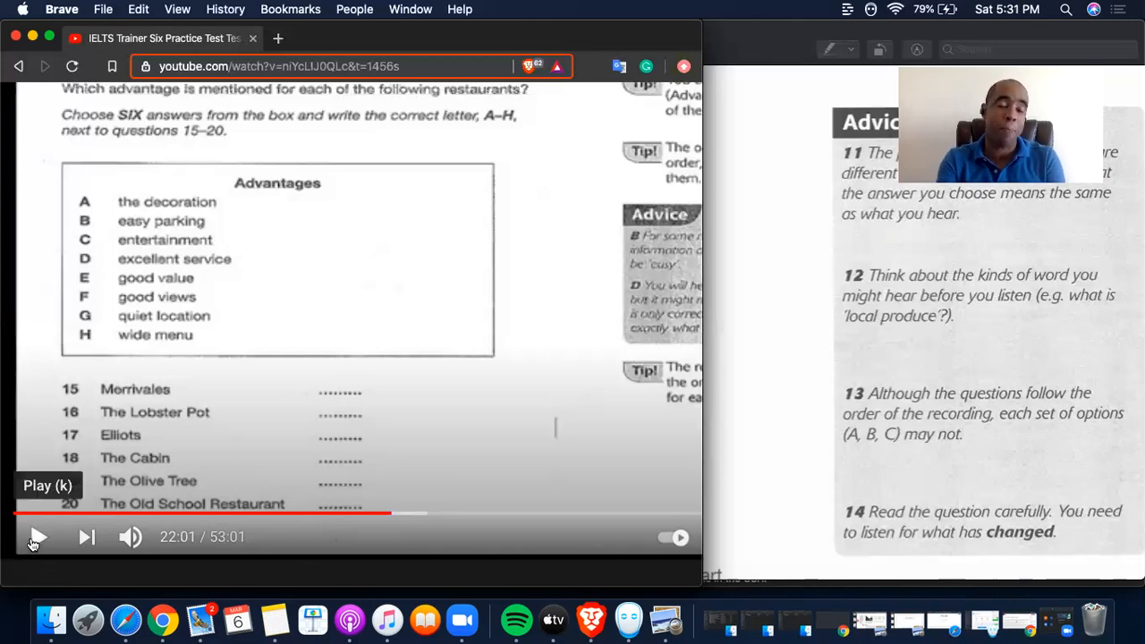
Resume playback from 22:01 and pause again at 23:25 after the next answer
click(37, 537)
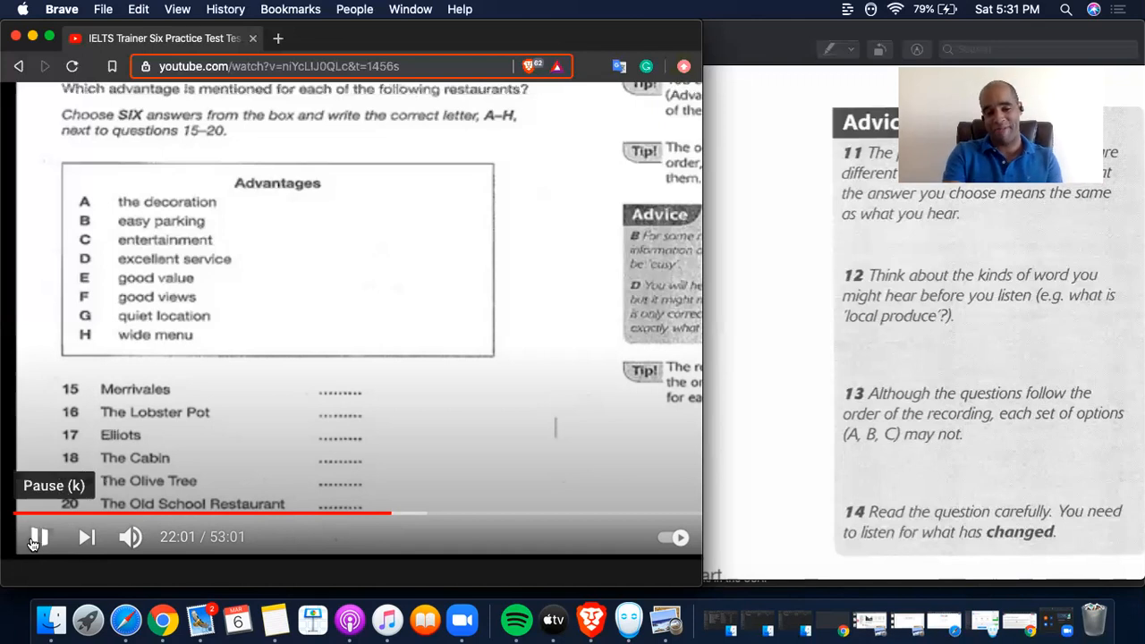
click(38, 537)
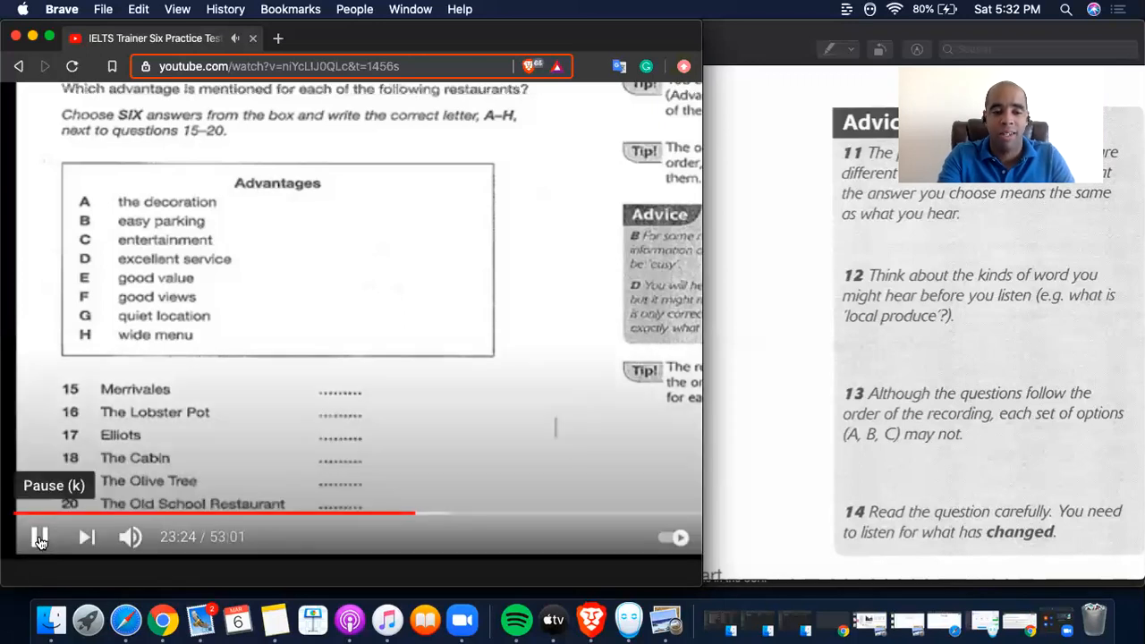
click(38, 537)
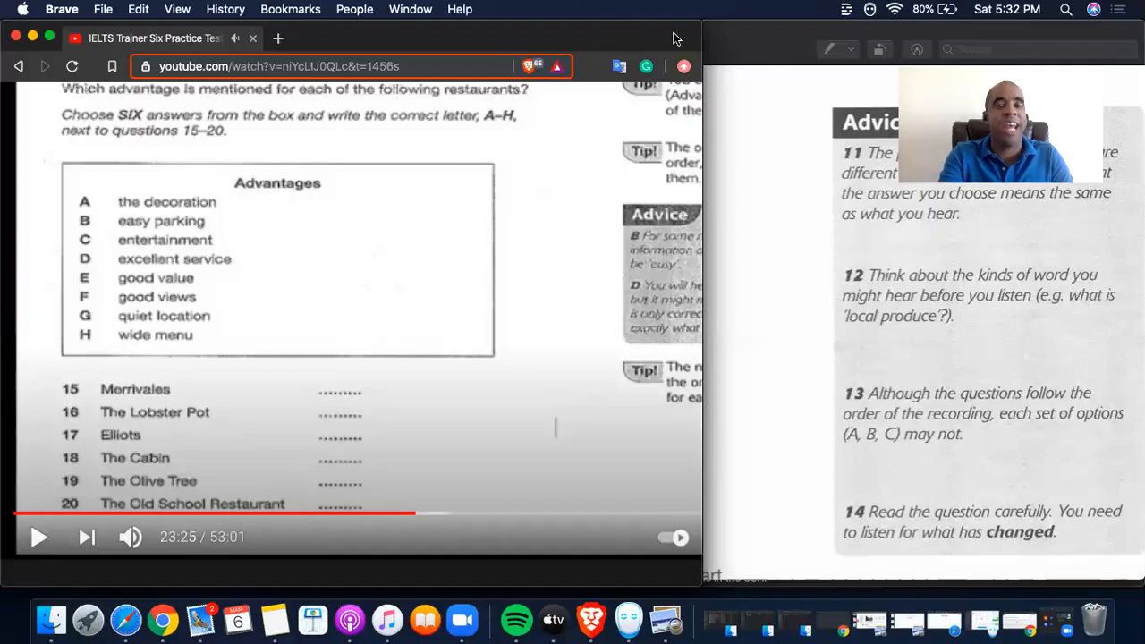